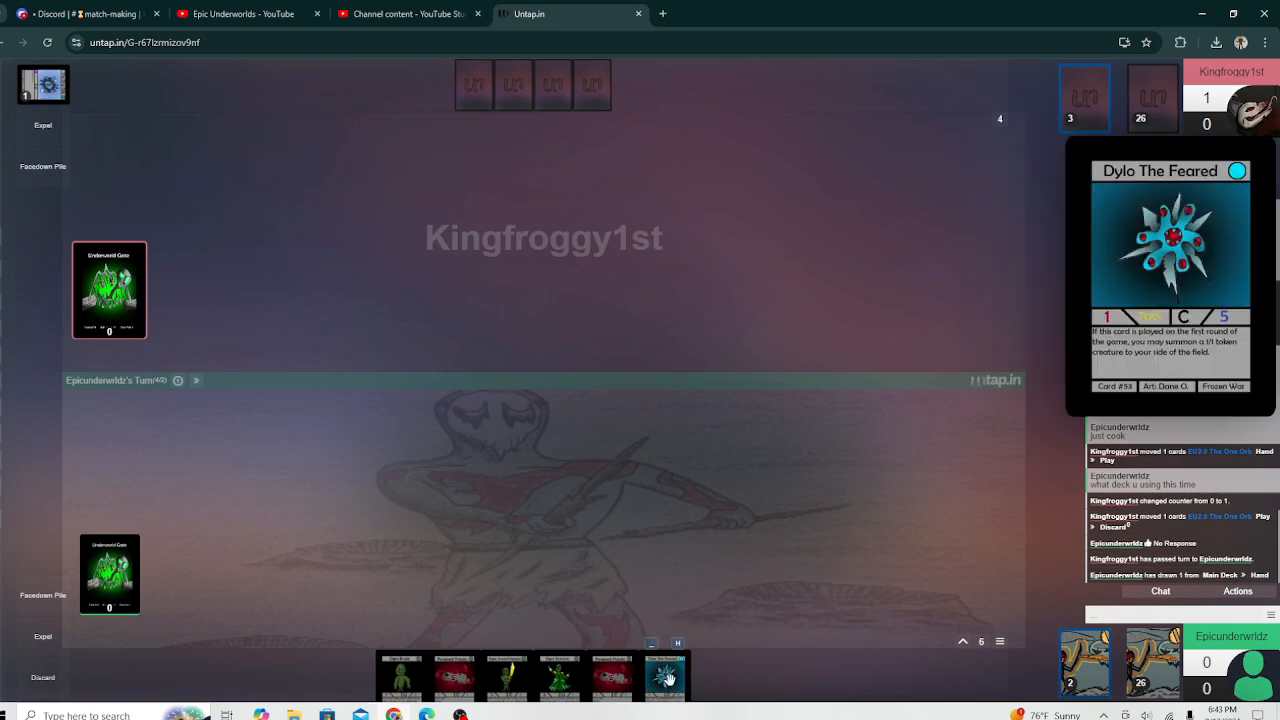
# Play Dylo The Feared from hand onto the table and dismiss the Insert A Card dialog
pyautogui.moveTo(664, 676); pyautogui.dragTo(422, 404)
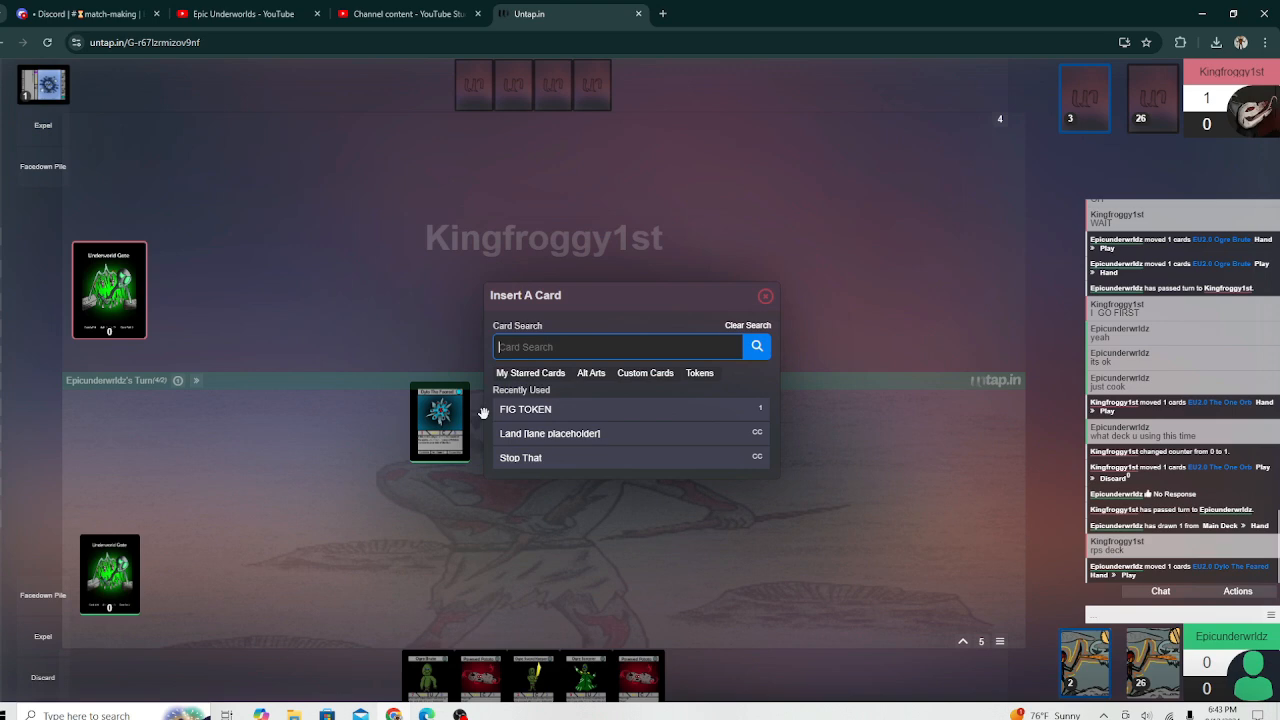
pyautogui.click(764, 296)
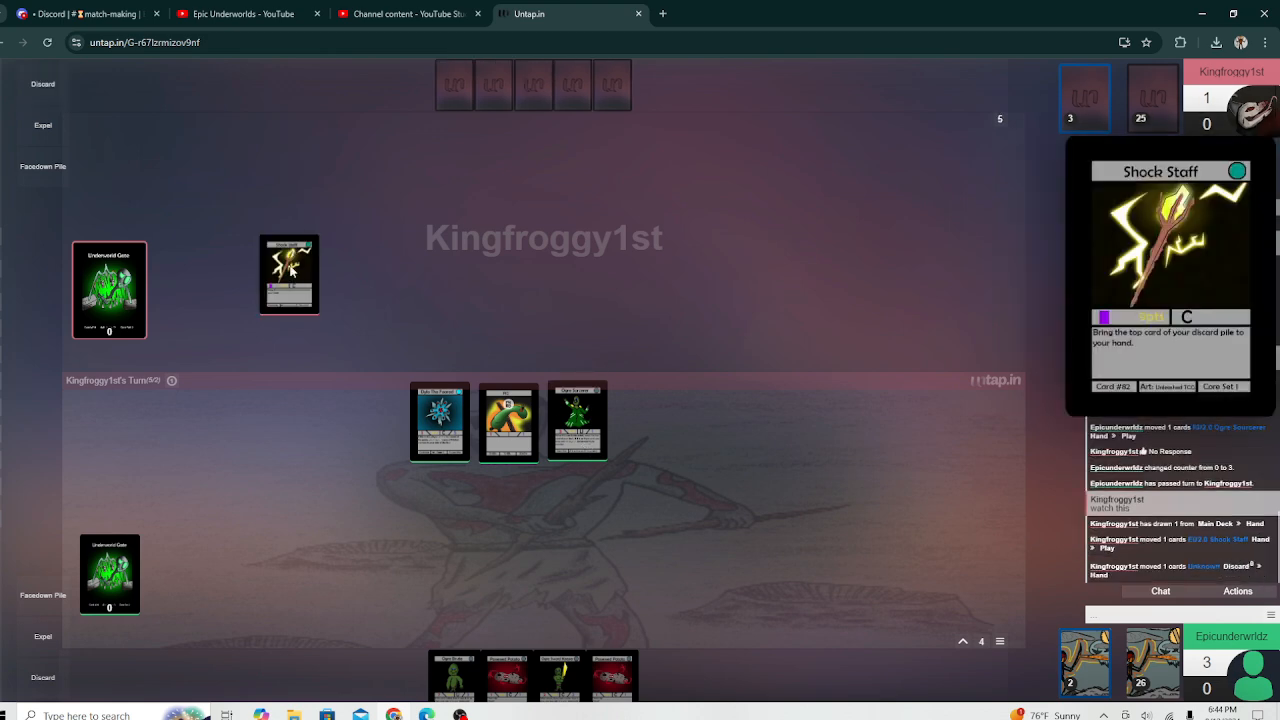
# Chat 'oooh' and add a counter to the Dylo creature card
pyautogui.write('oooh')
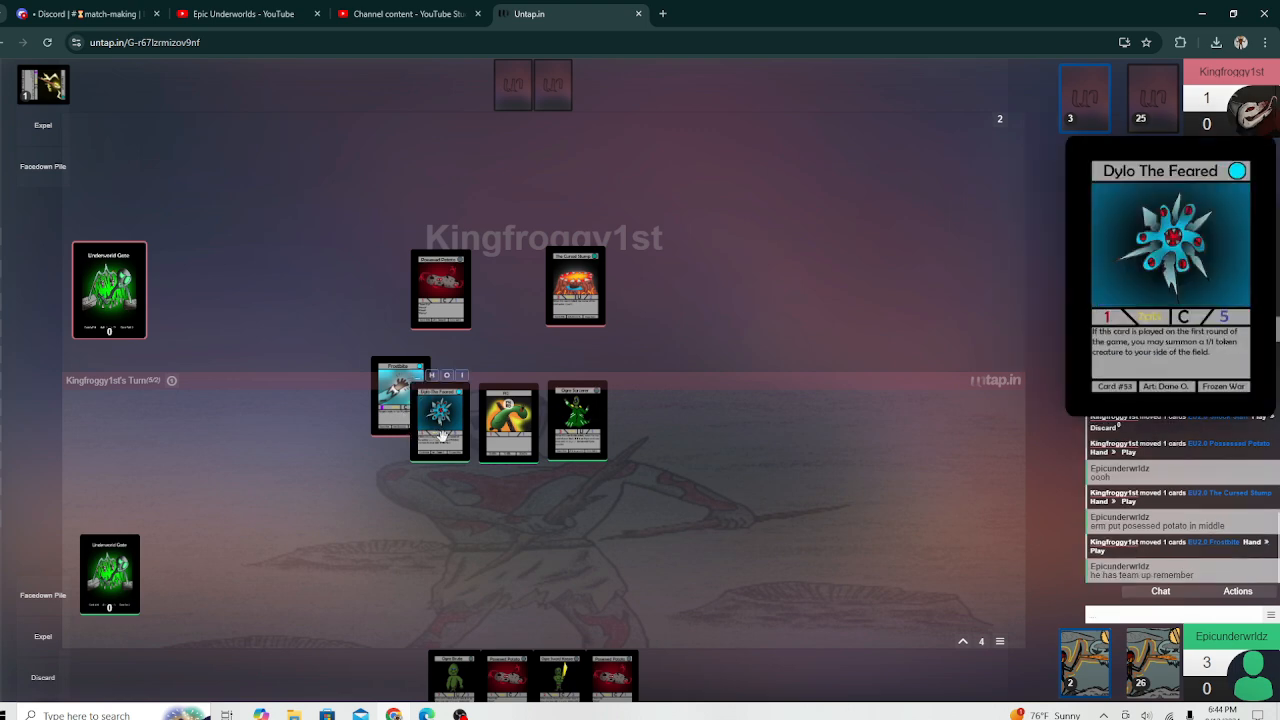
pyautogui.rightClick(440, 420)
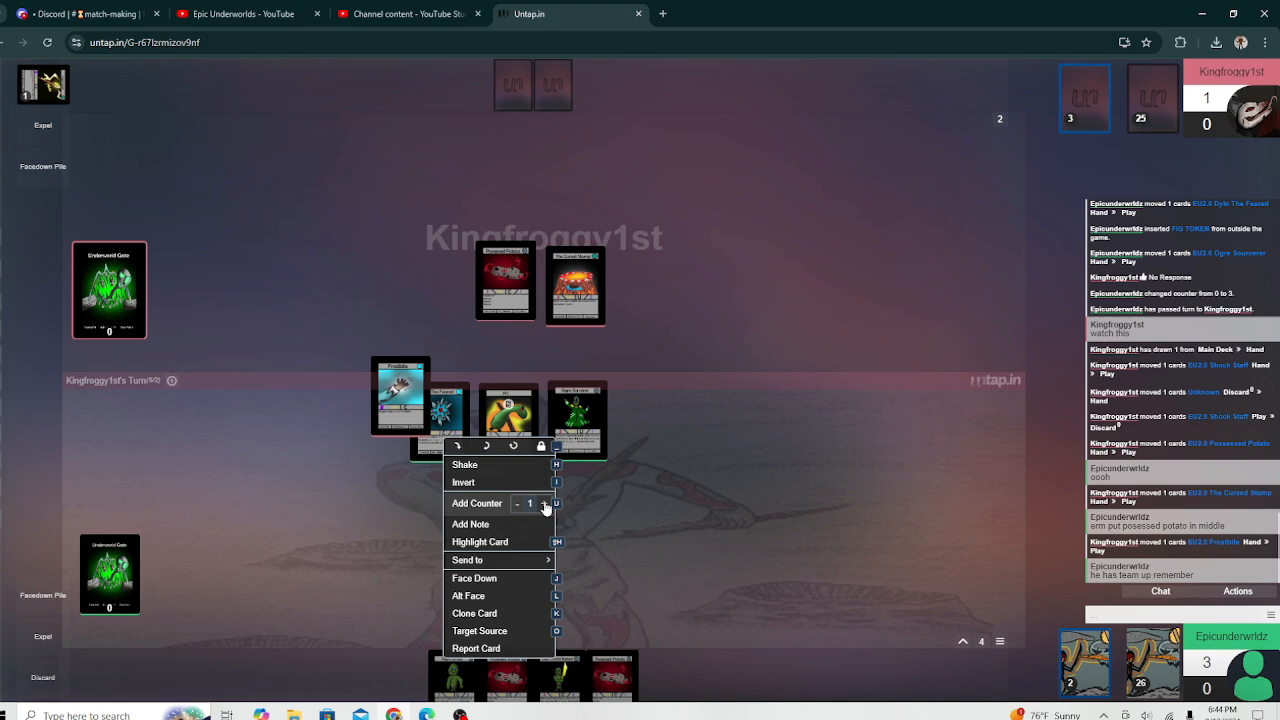
pyautogui.click(544, 504)
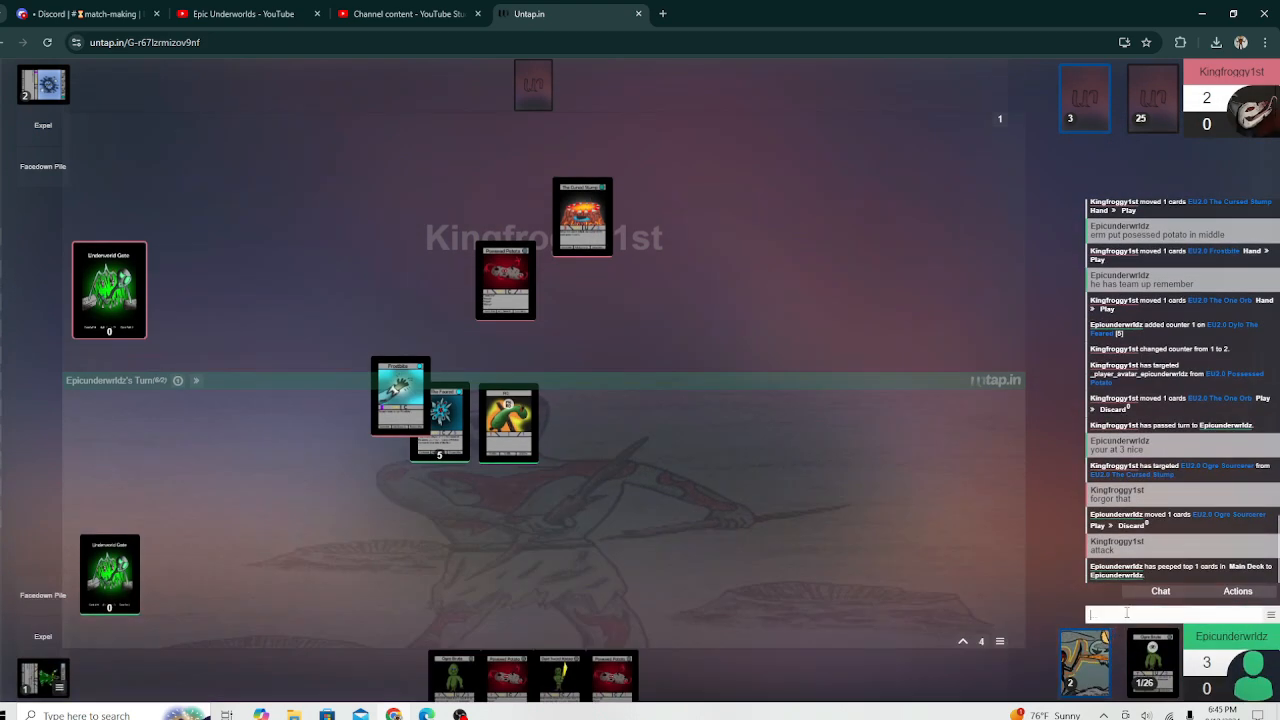
# Chat 'the top card was' and apply a context-menu option to the green creature card
pyautogui.write('the top card was')
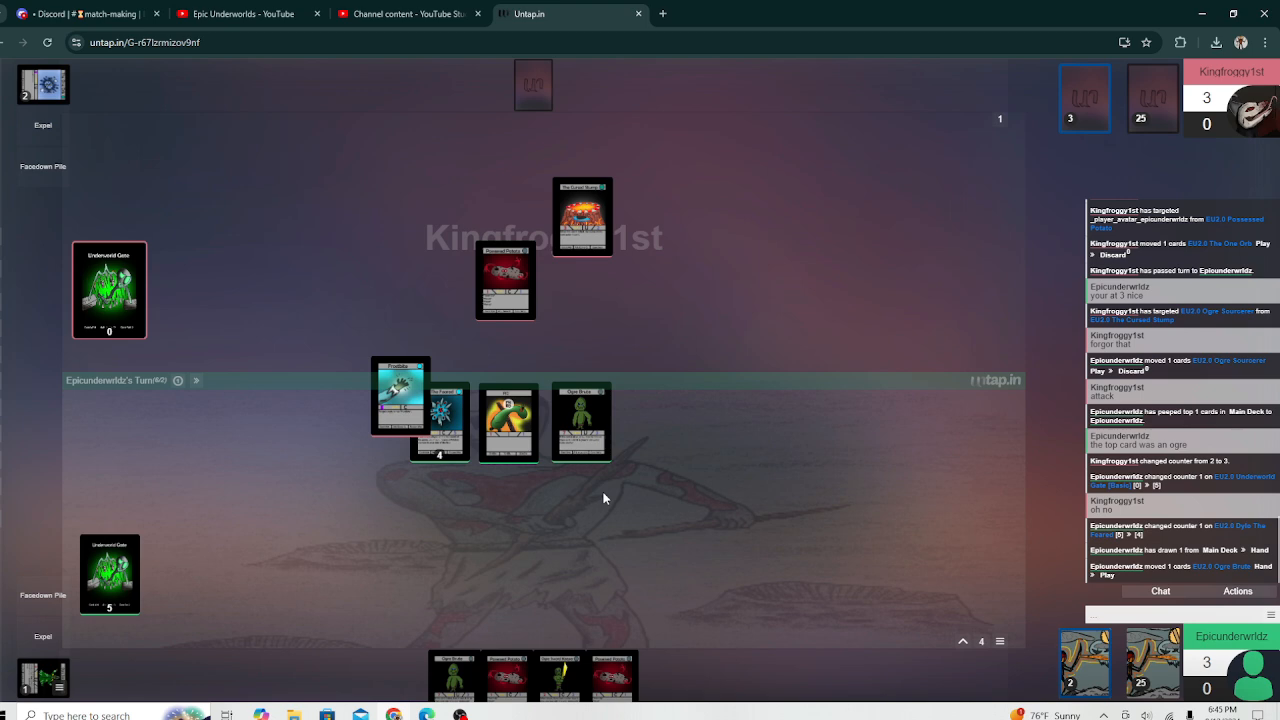
pyautogui.rightClick(580, 420)
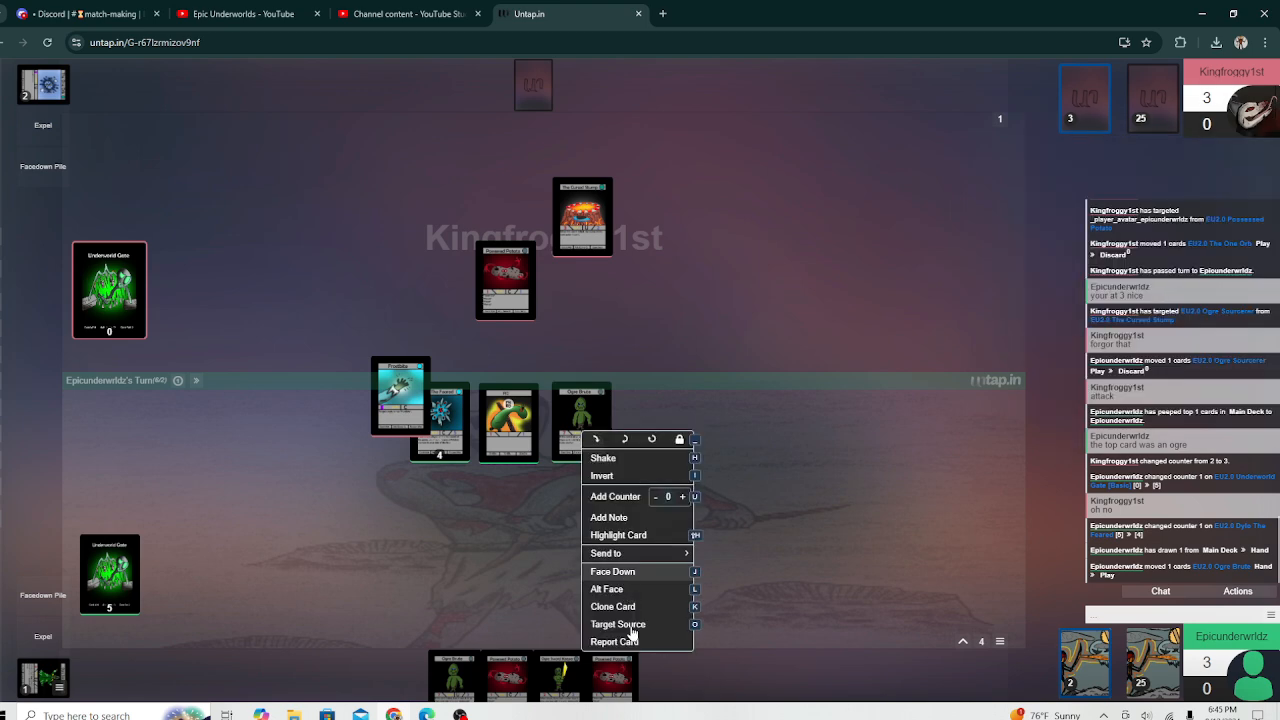
pyautogui.click(618, 624)
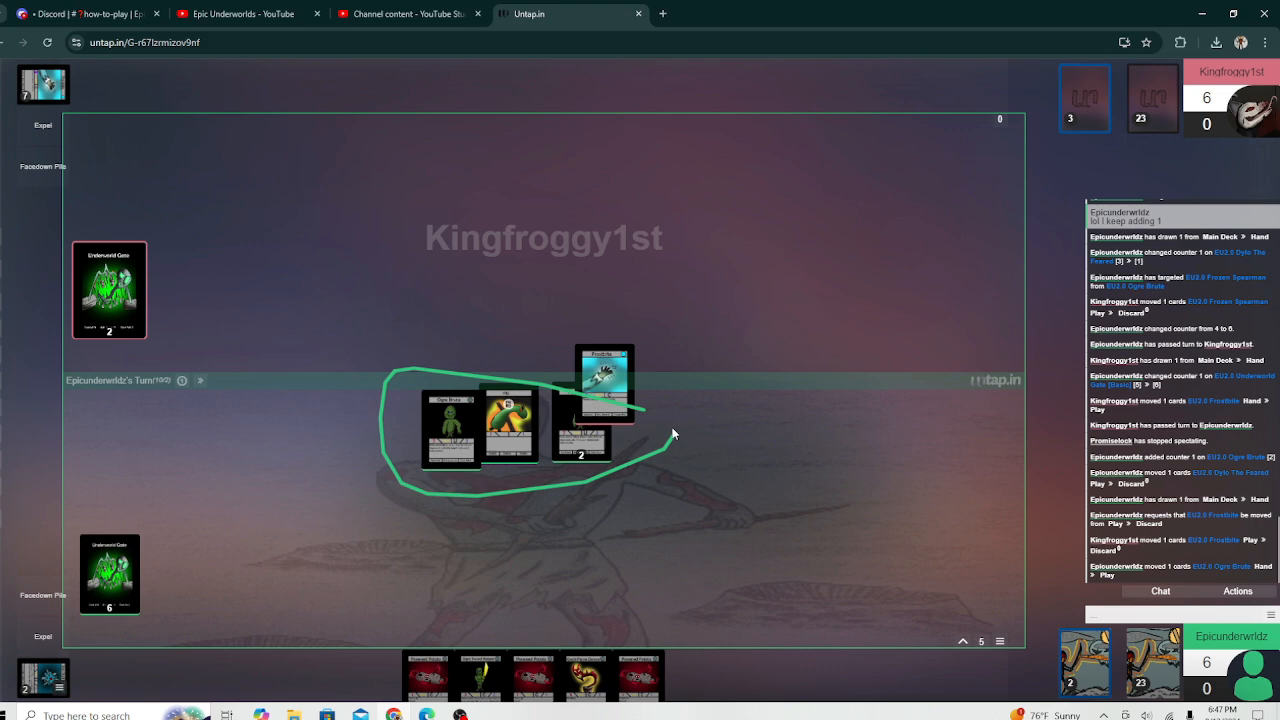
# Draw a green loop around the mid-field creatures, then clear it as the opponent plays a card
pyautogui.moveTo(670, 436); pyautogui.dragTo(1016, 268)
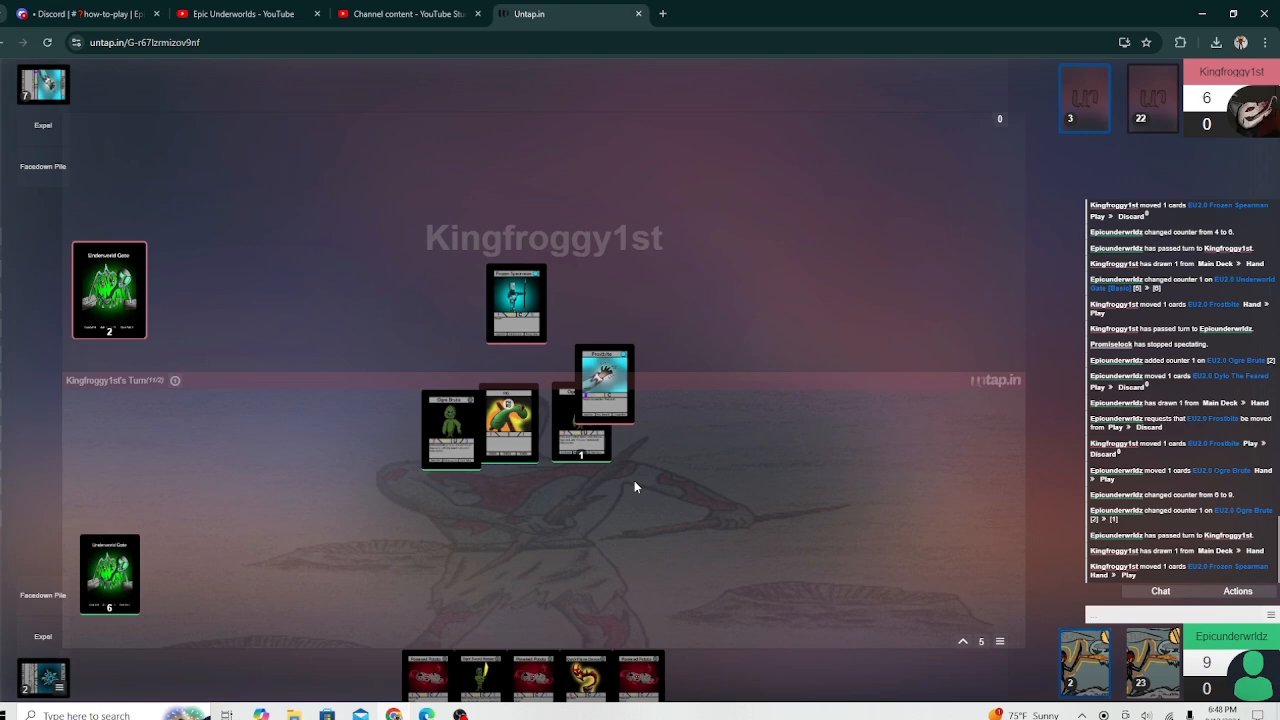
pyautogui.click(516, 304)
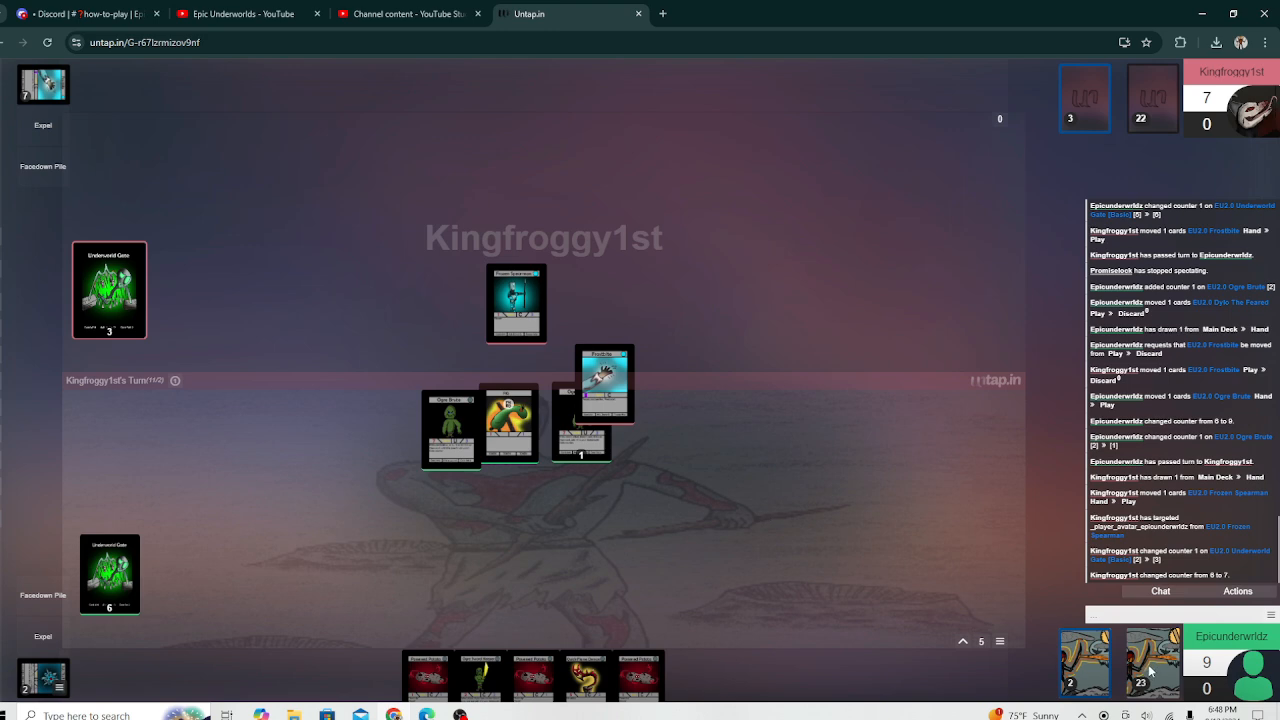
pyautogui.scroll(-3)
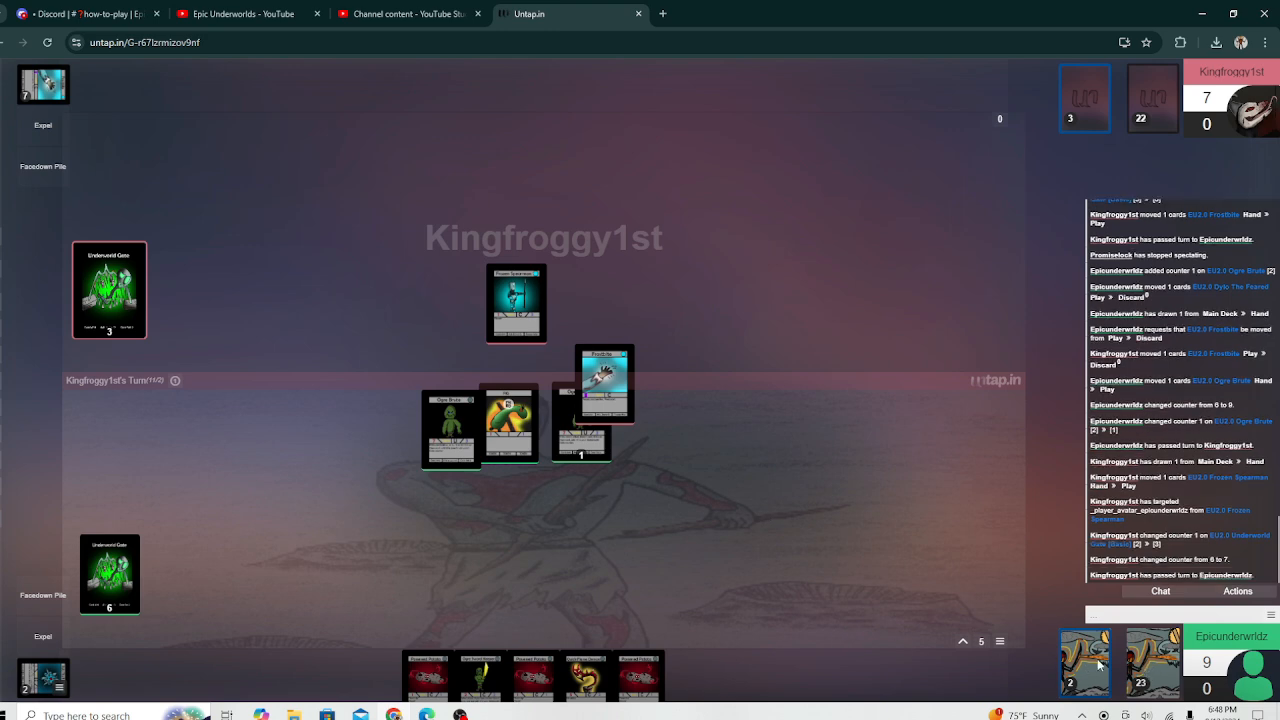